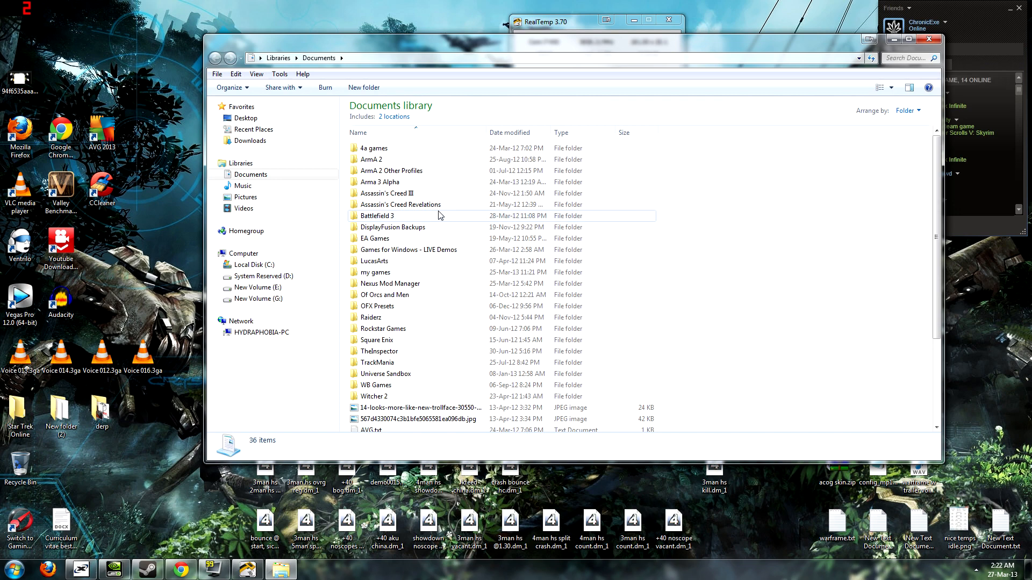
mouse_move(421, 227)
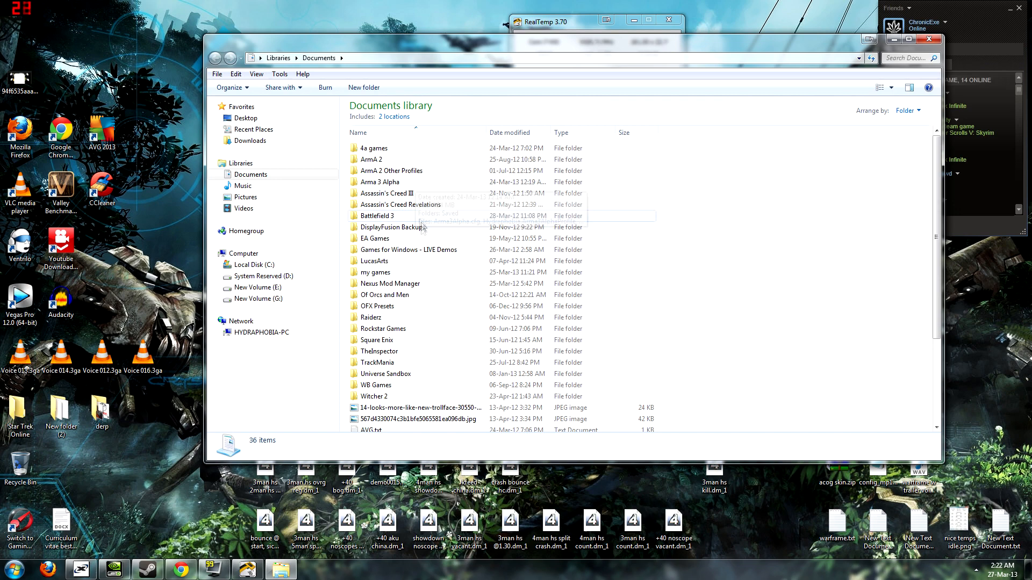
Navigate into my games > BioShock Infinite > XGame toward the Config folder
double_click(375, 272)
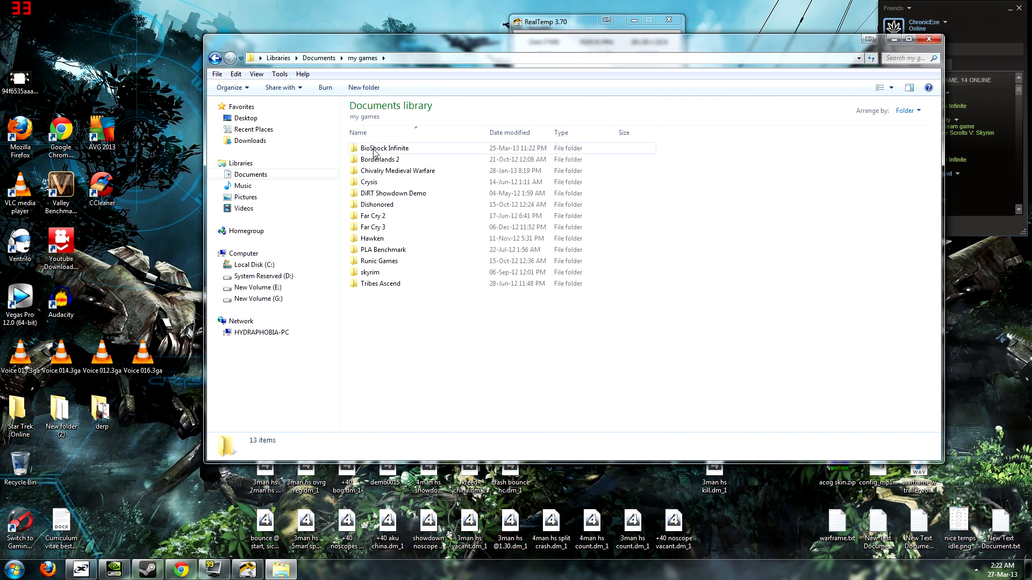
double_click(384, 148)
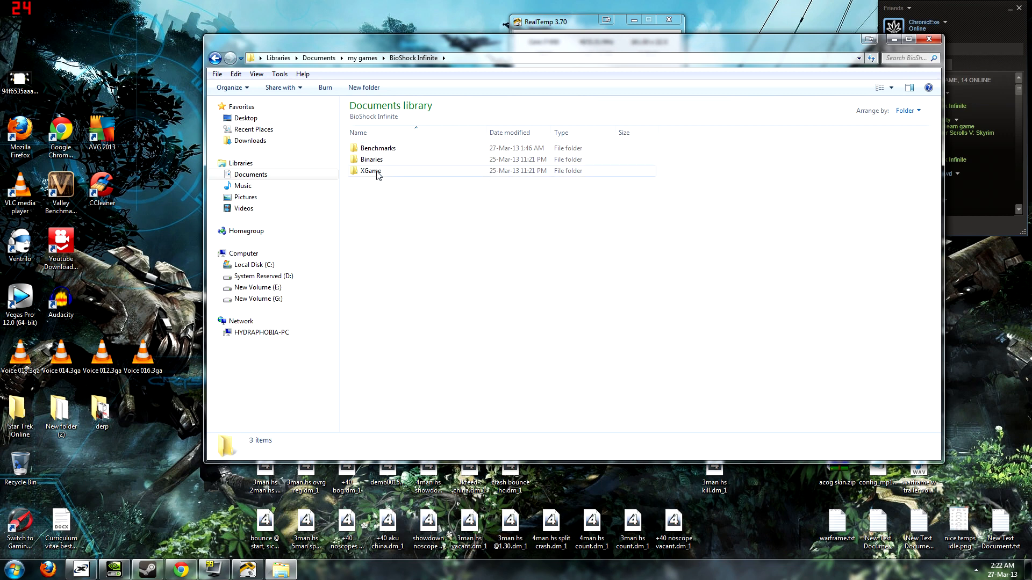
click(371, 171)
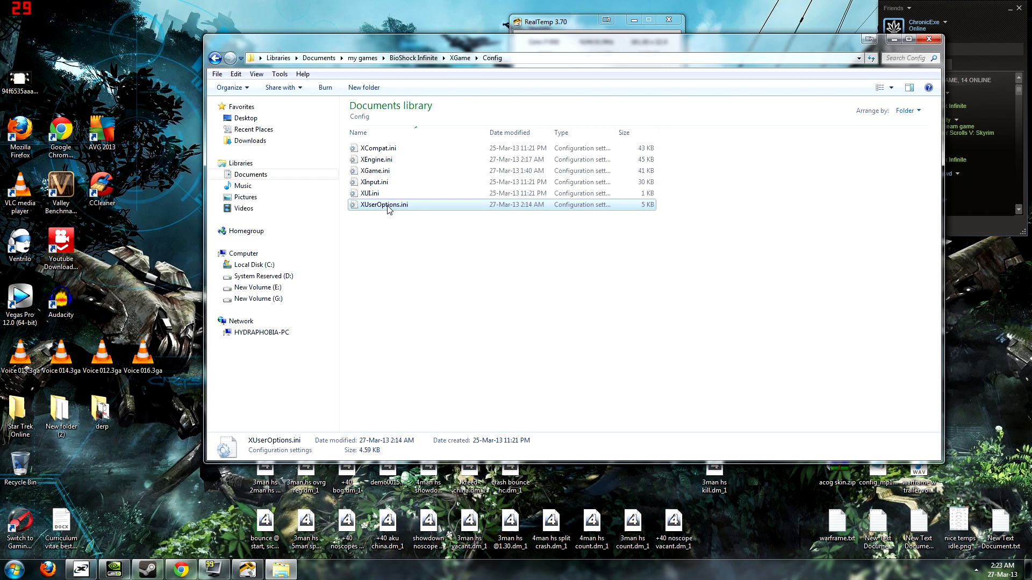
Open XUserOptions.ini in Notepad and maximize the window
double_click(383, 204)
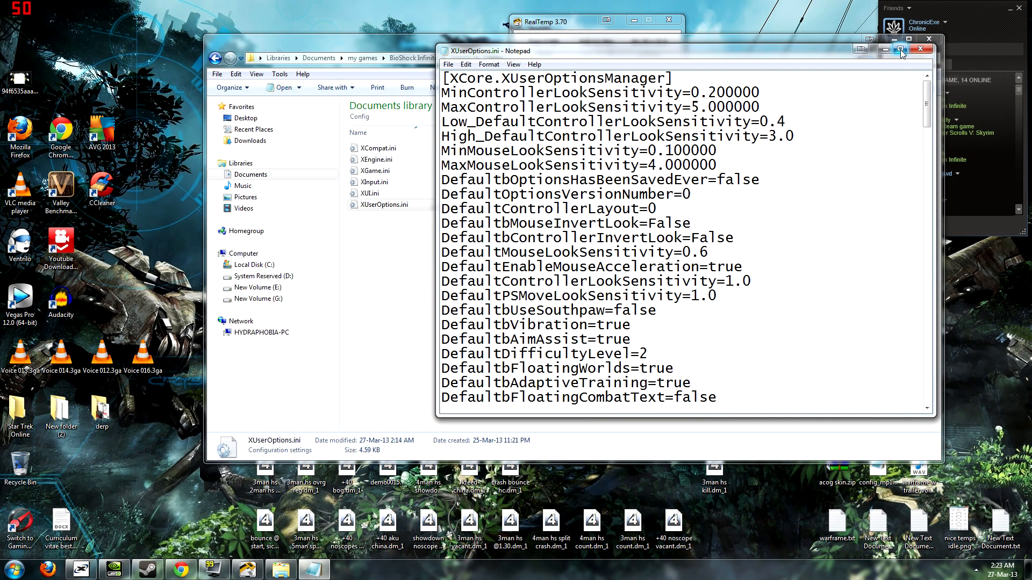
click(901, 49)
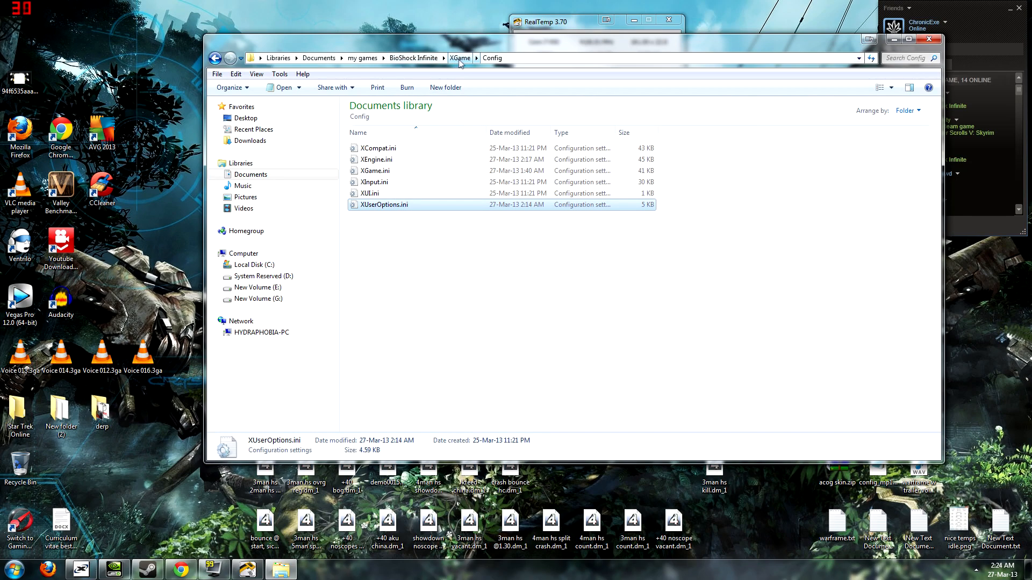
Reopen XUserOptions.ini and highlight the MaxUserFOVOffsetPercent=65.000000 line
double_click(383, 205)
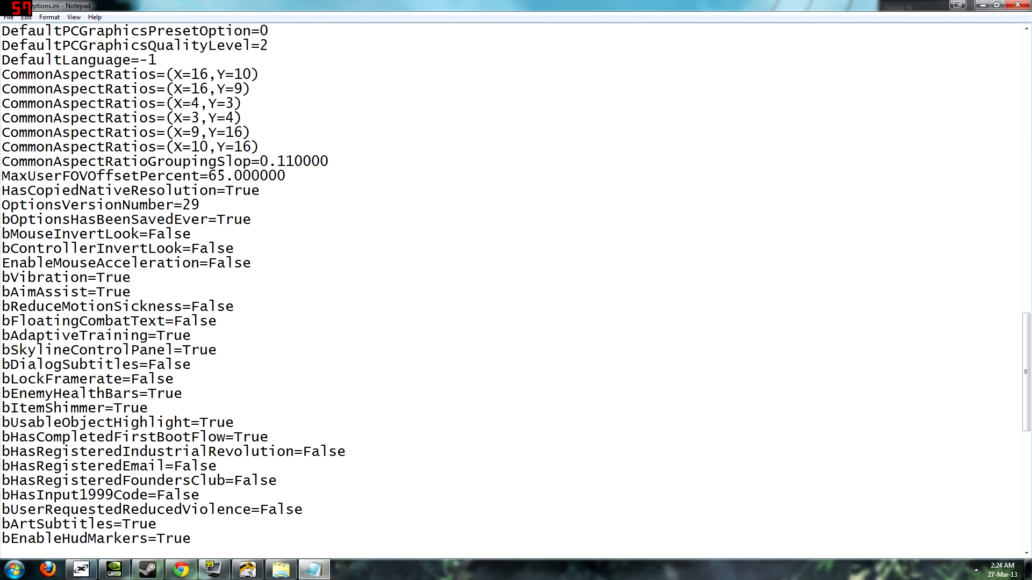
drag(4, 175, 260, 175)
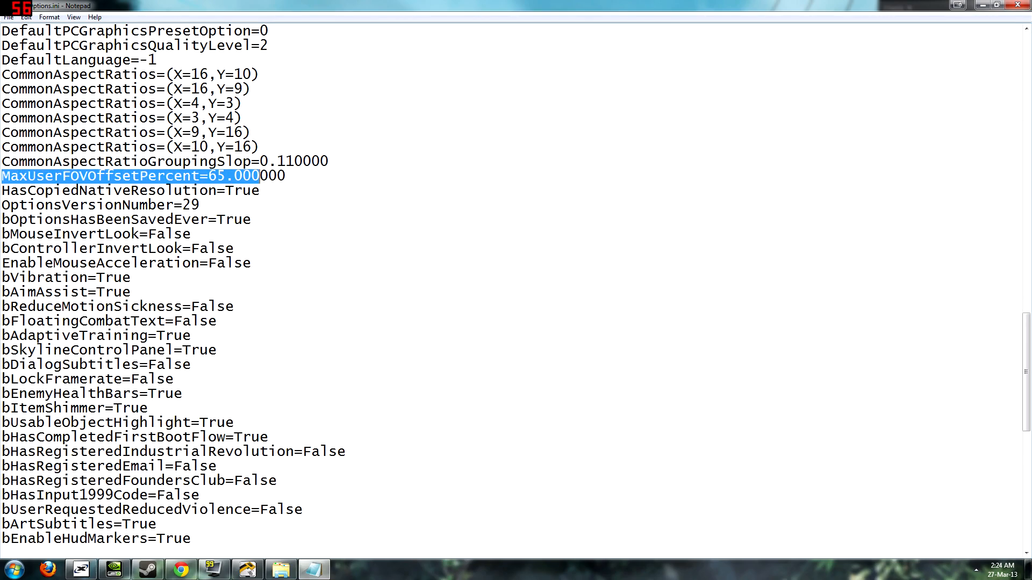